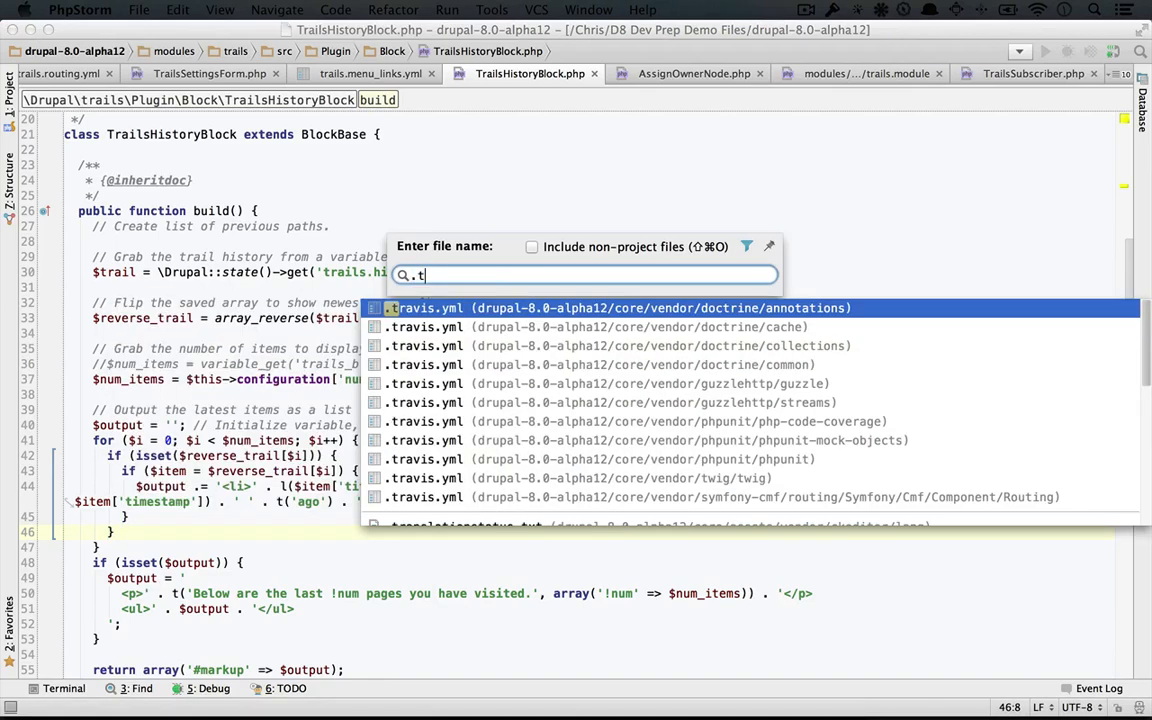
# - Filter the go-to-file search for '.twig' and scan Drupal core templates for feed-icon.html.twig
pyautogui.write('wig')
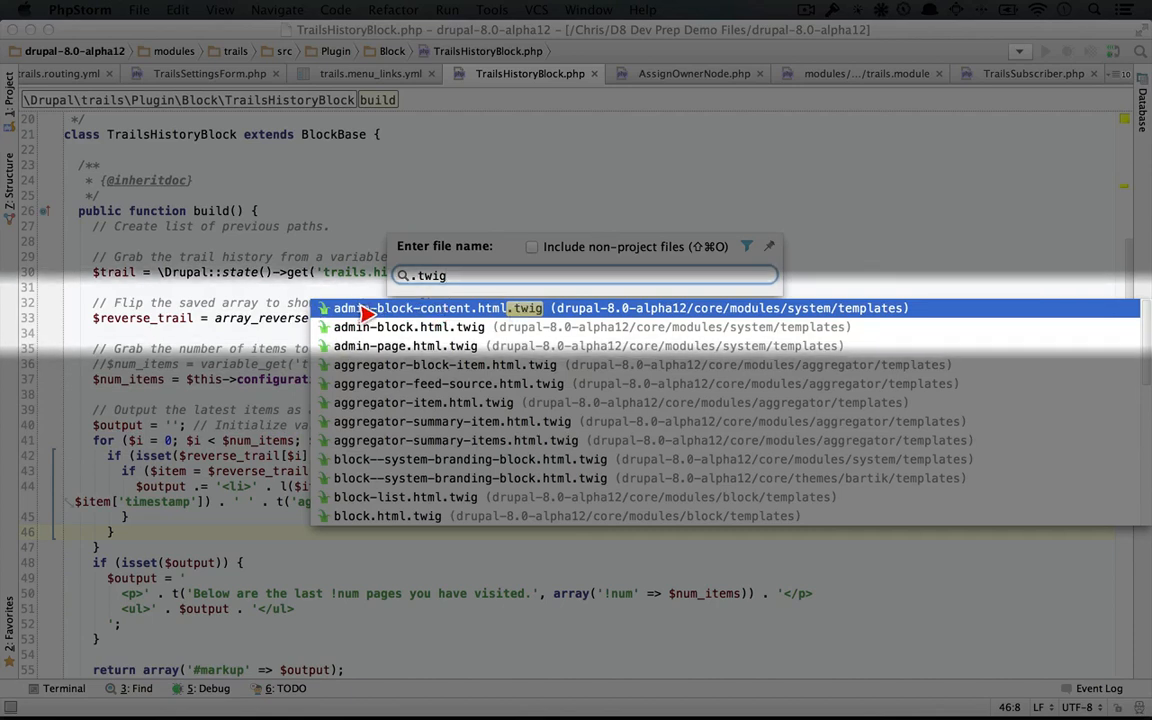
pyautogui.moveTo(308, 310)
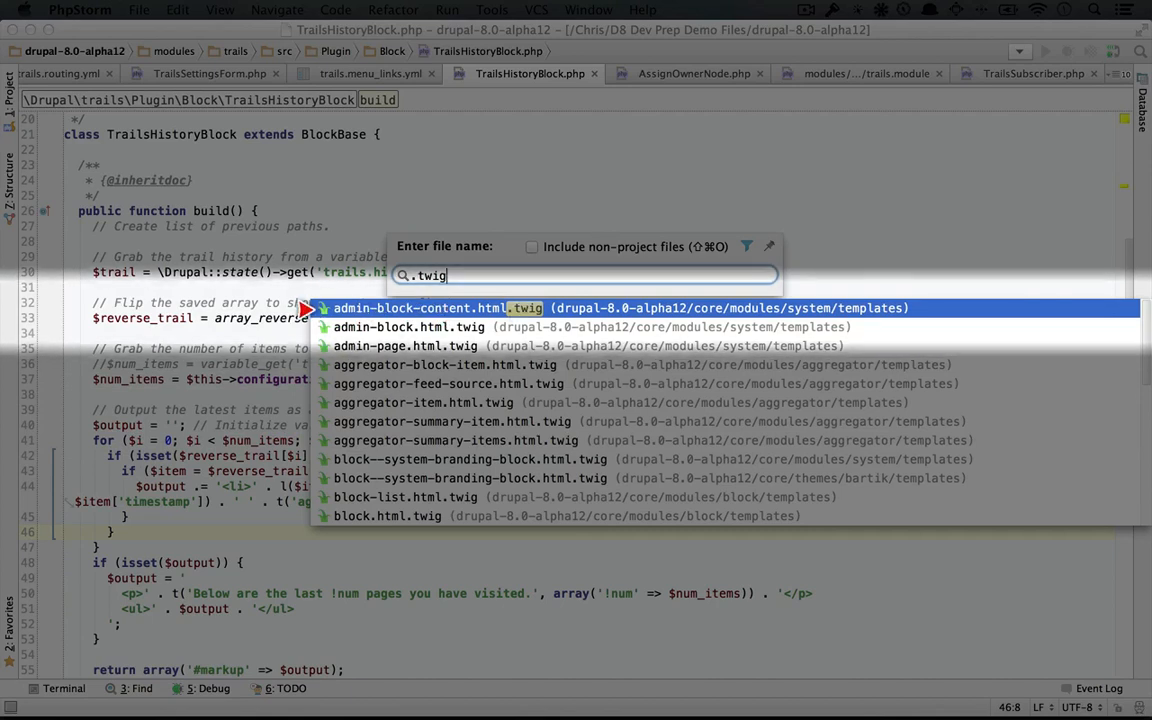
pyautogui.scroll(-3)
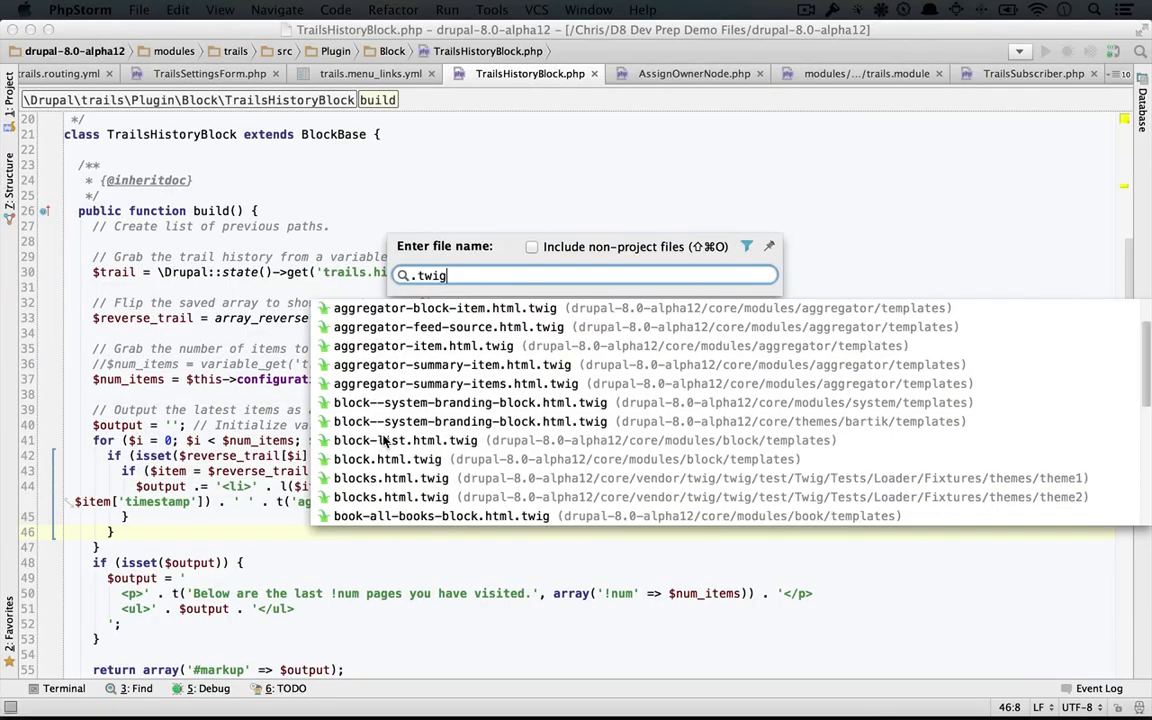
pyautogui.scroll(-3)
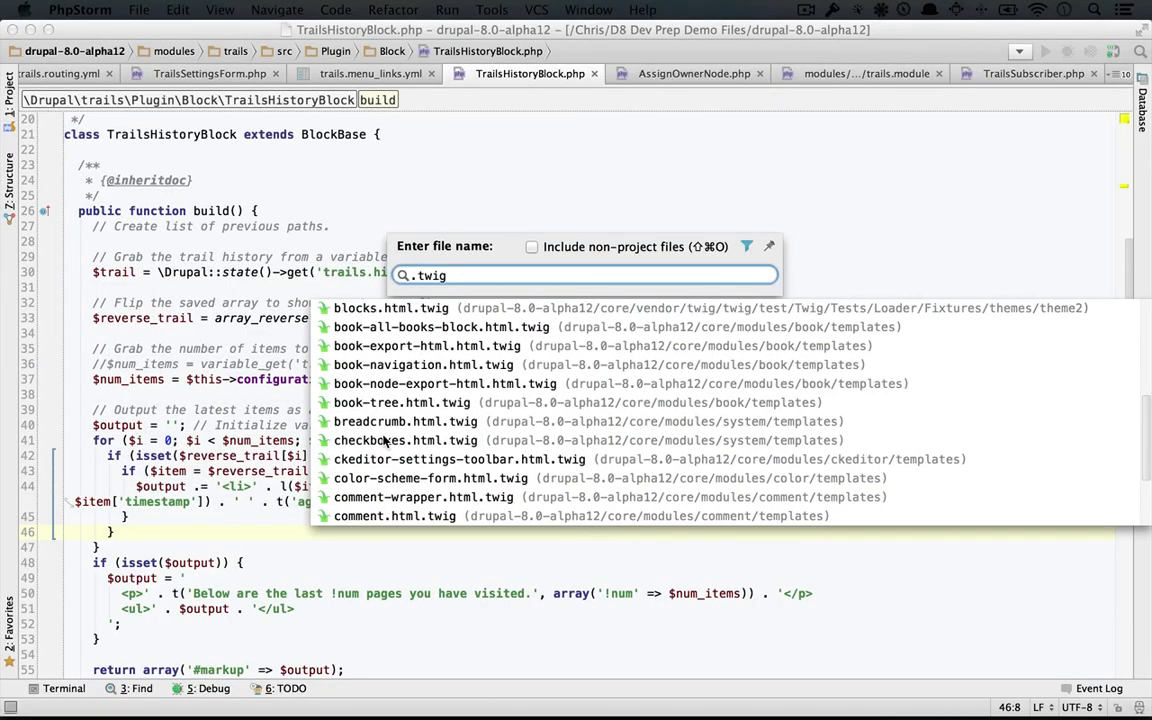
pyautogui.scroll(-3)
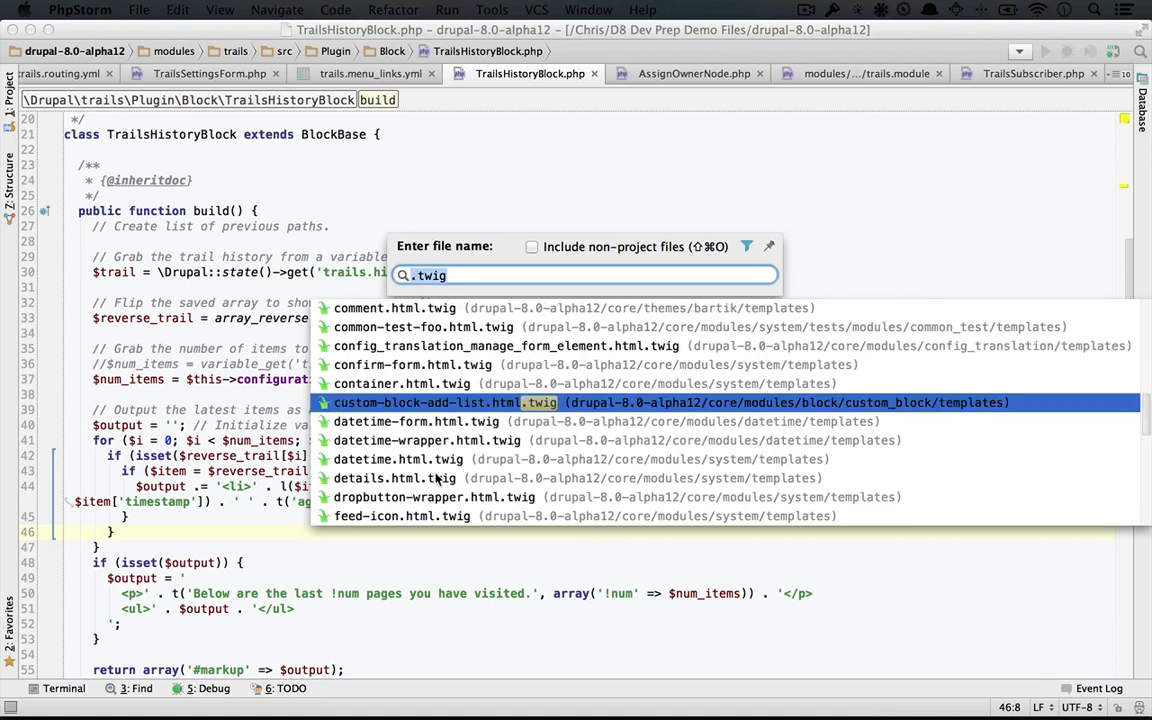
pyautogui.scroll(-3)
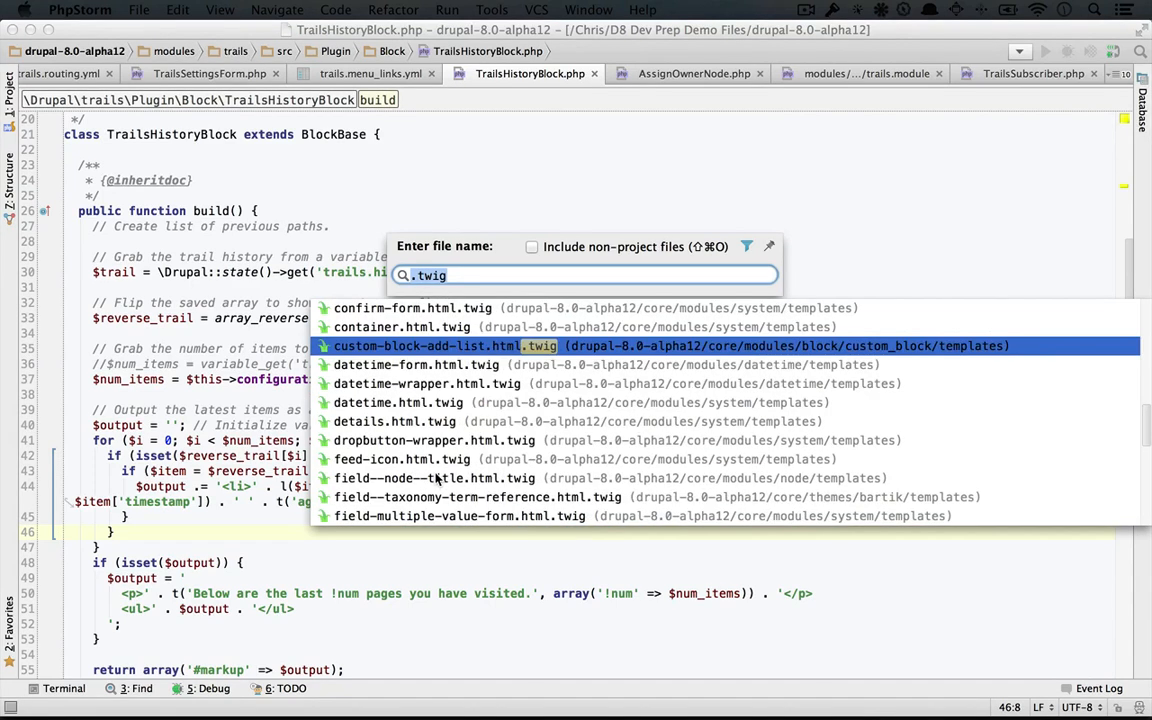
pyautogui.moveTo(356, 468)
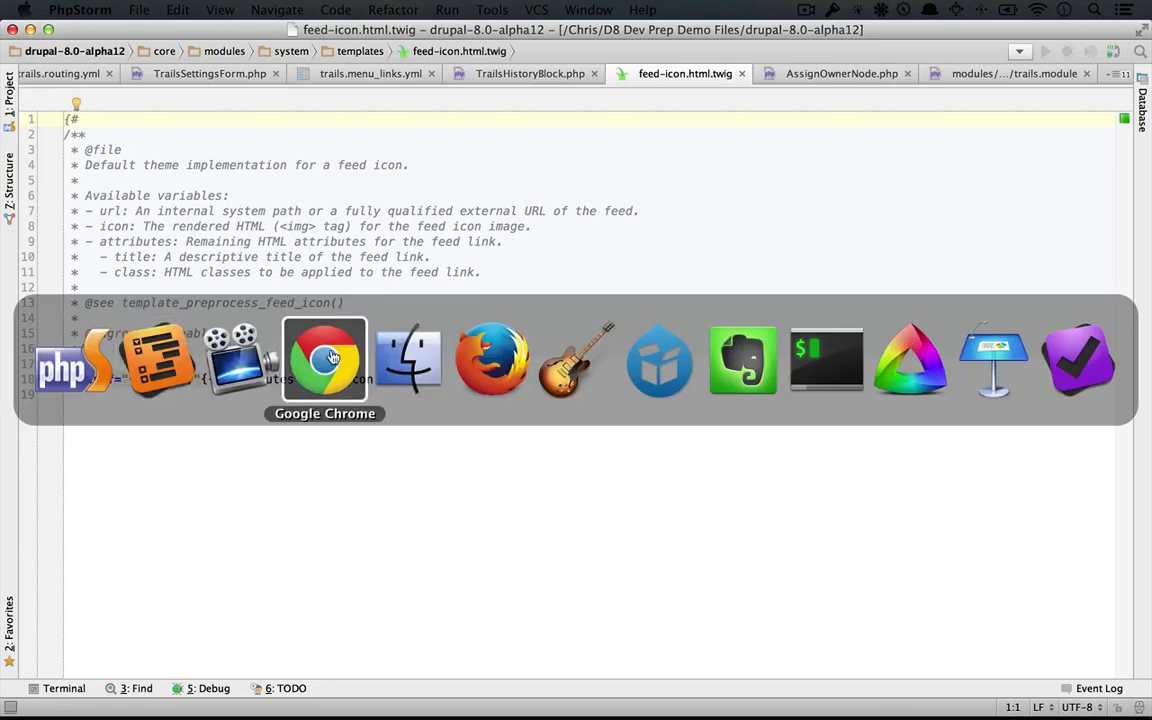
pyautogui.click(324, 358)
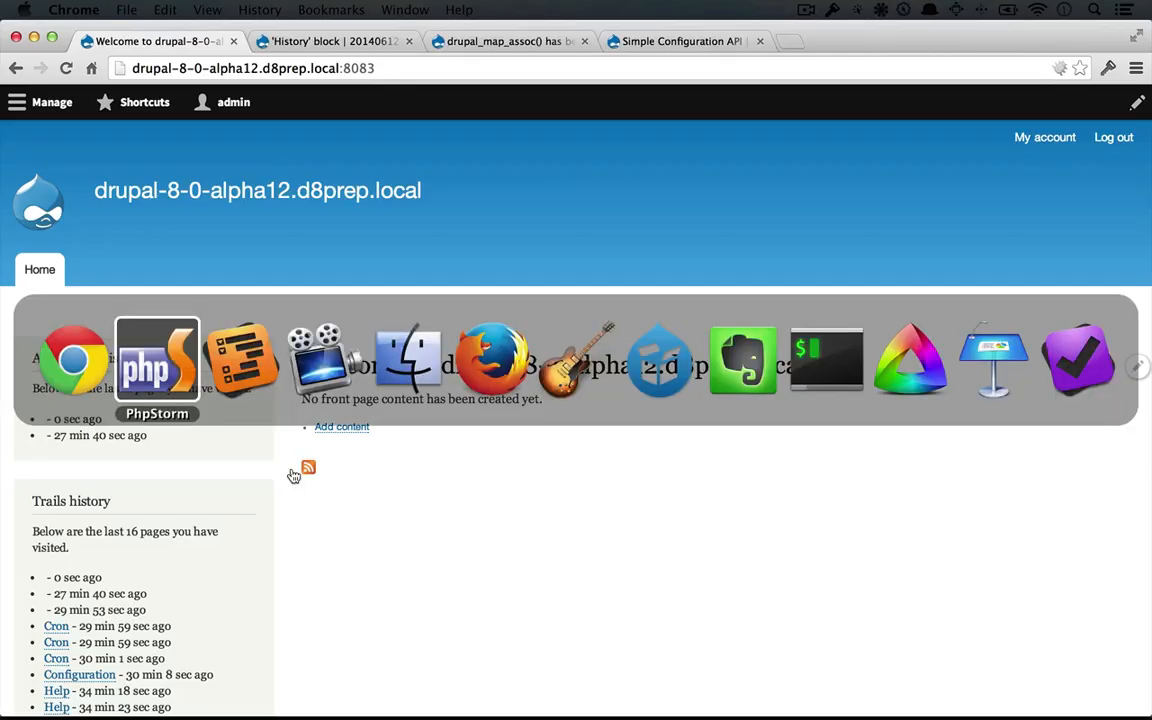
pyautogui.click(156, 360)
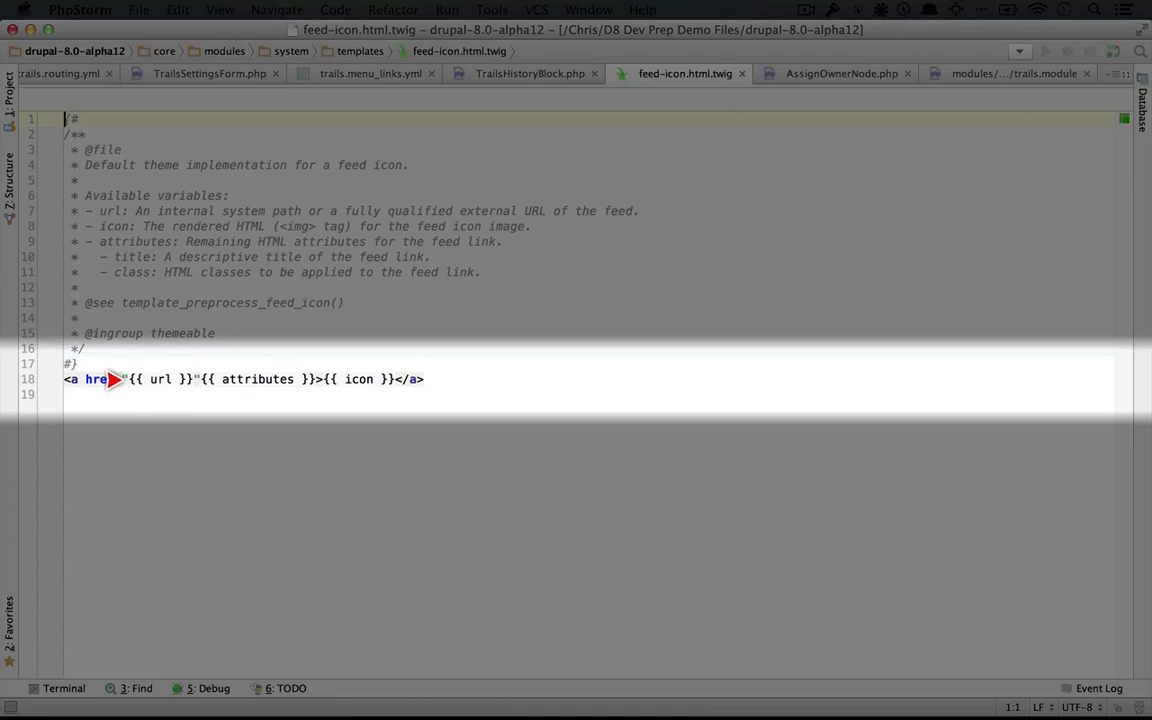
pyautogui.write('f="')
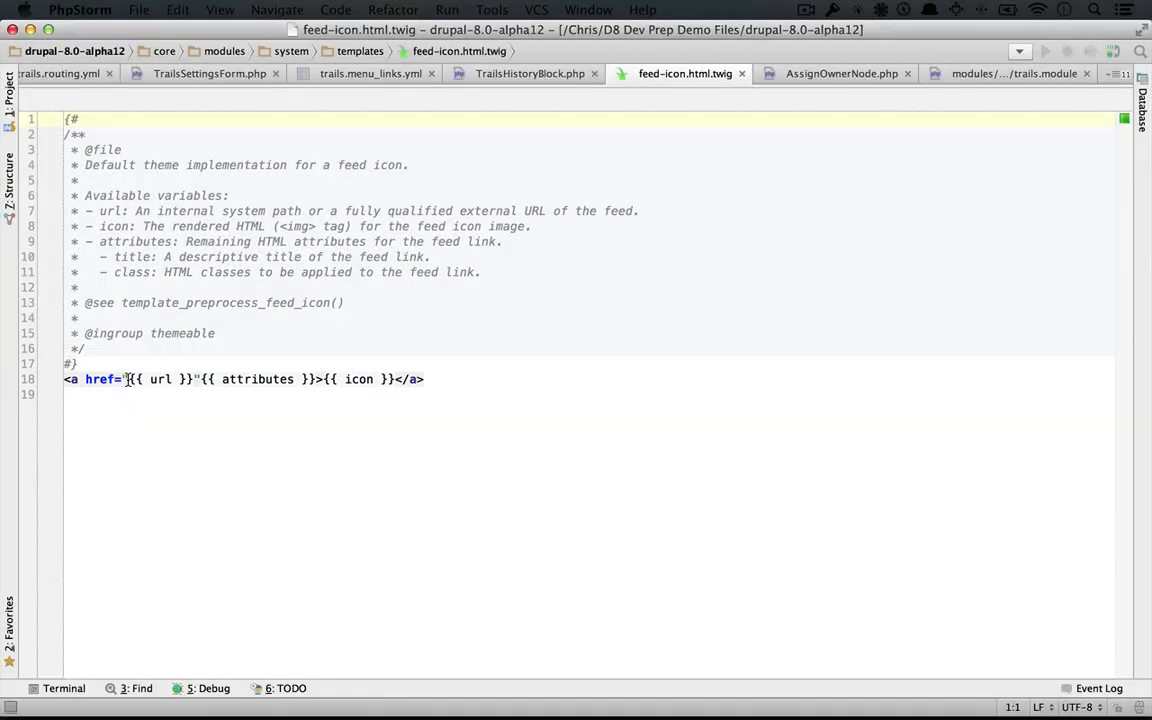
pyautogui.moveTo(598, 108)
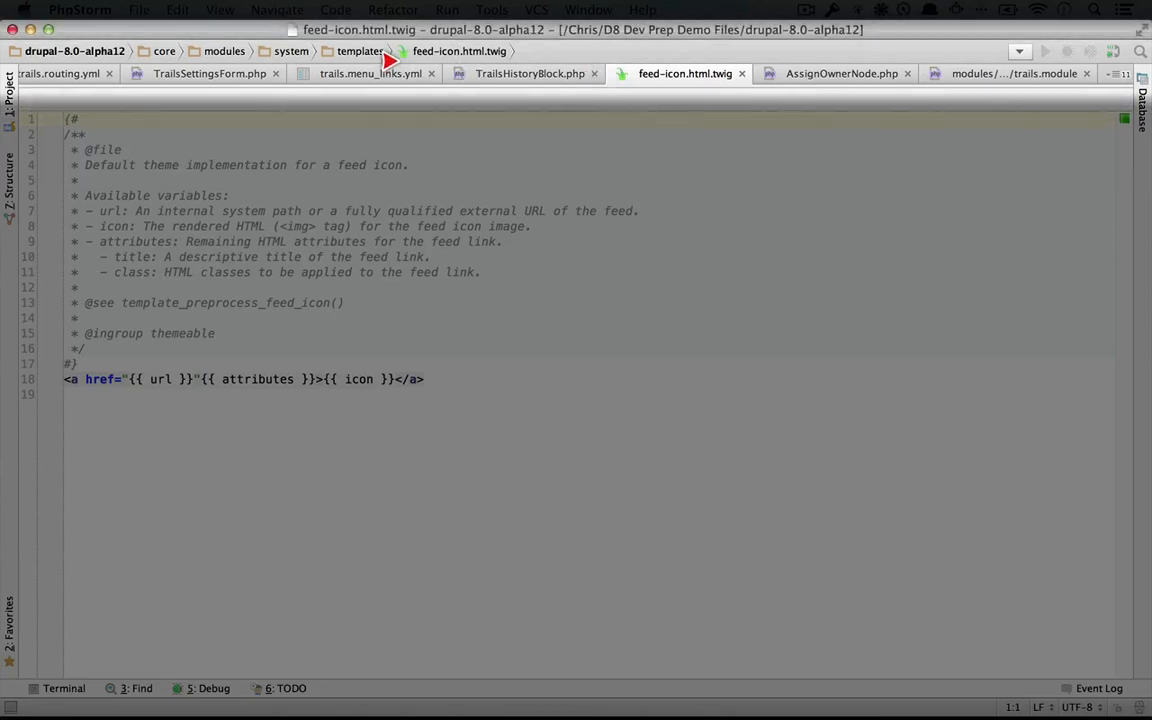
pyautogui.moveTo(244, 56)
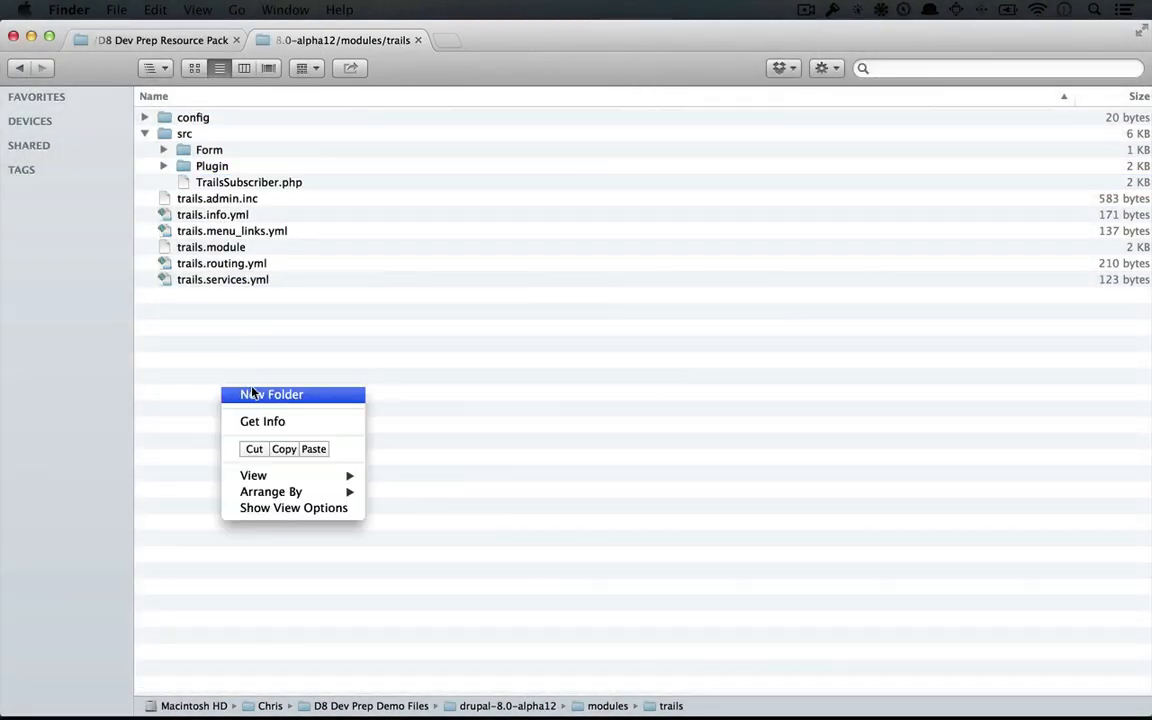
# - Create a 'templates' folder inside the trails module and enter it
pyautogui.click(272, 394)
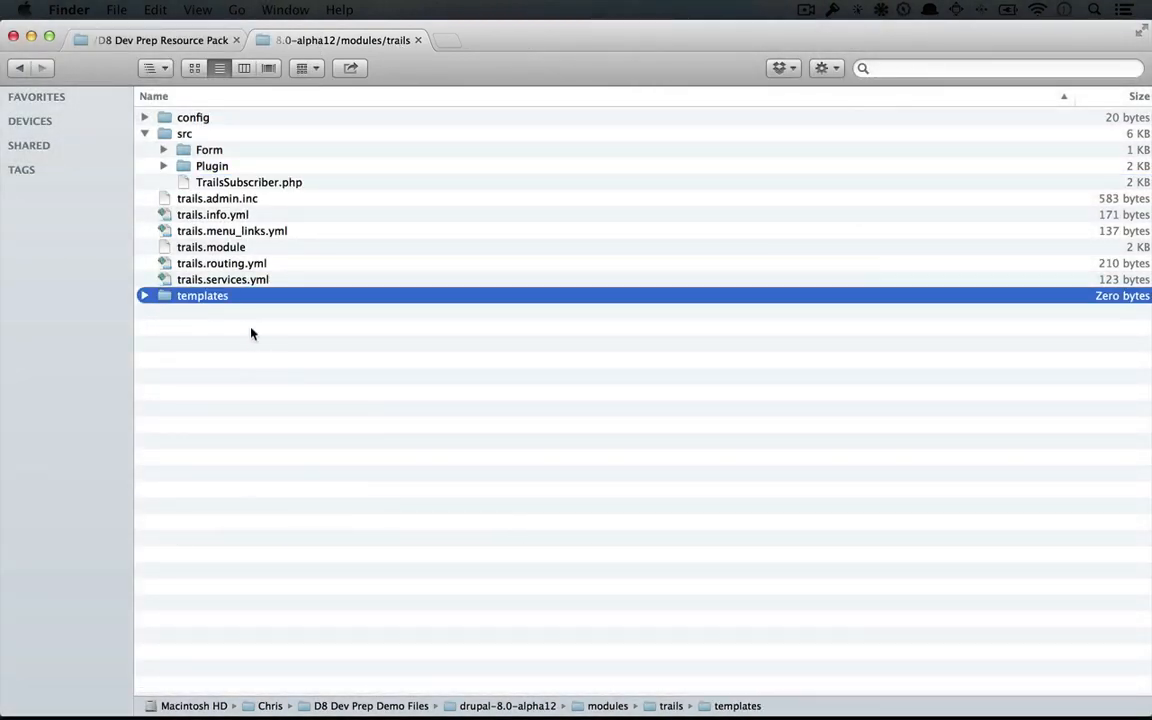
pyautogui.doubleClick(202, 296)
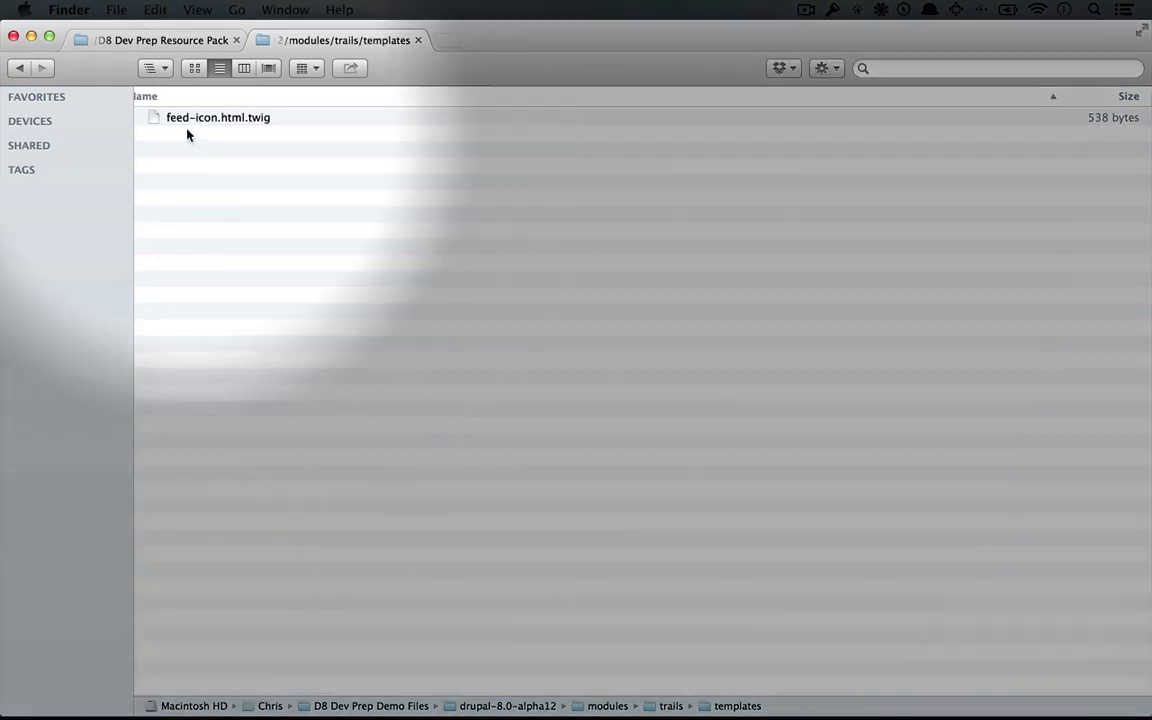
# - Rename the pasted feed-icon copy to trails-list.html.twig and open it in PhpStorm
pyautogui.click(218, 116)
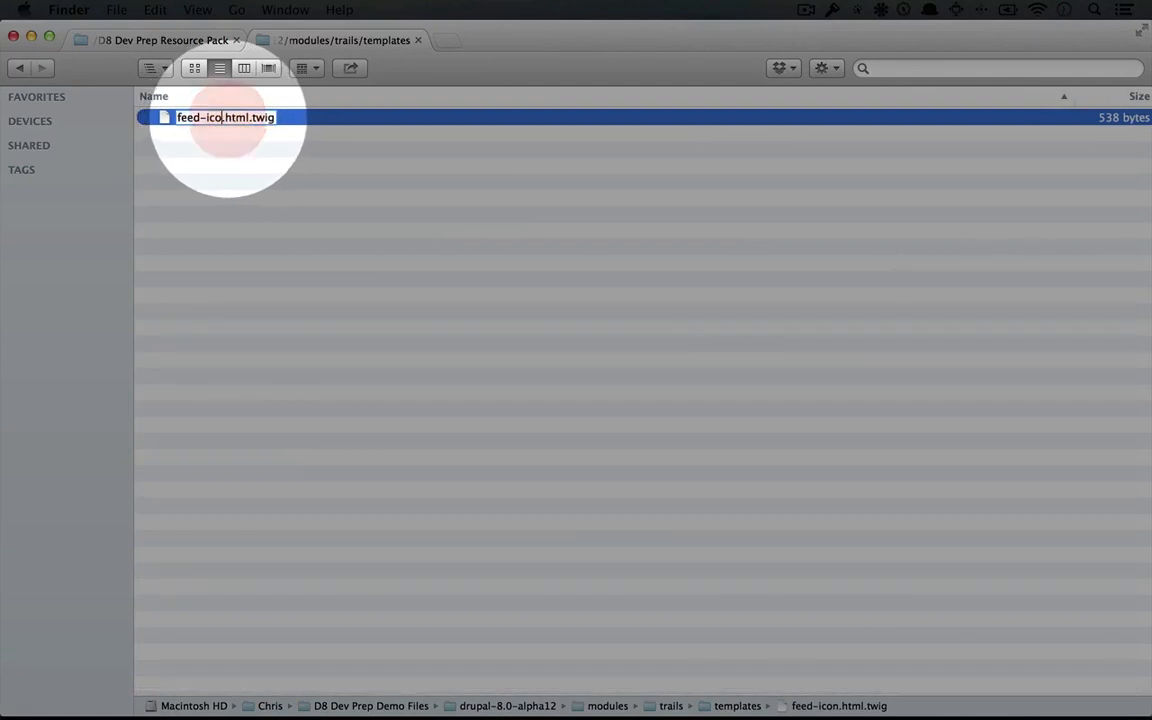
pyautogui.write('trails-list')
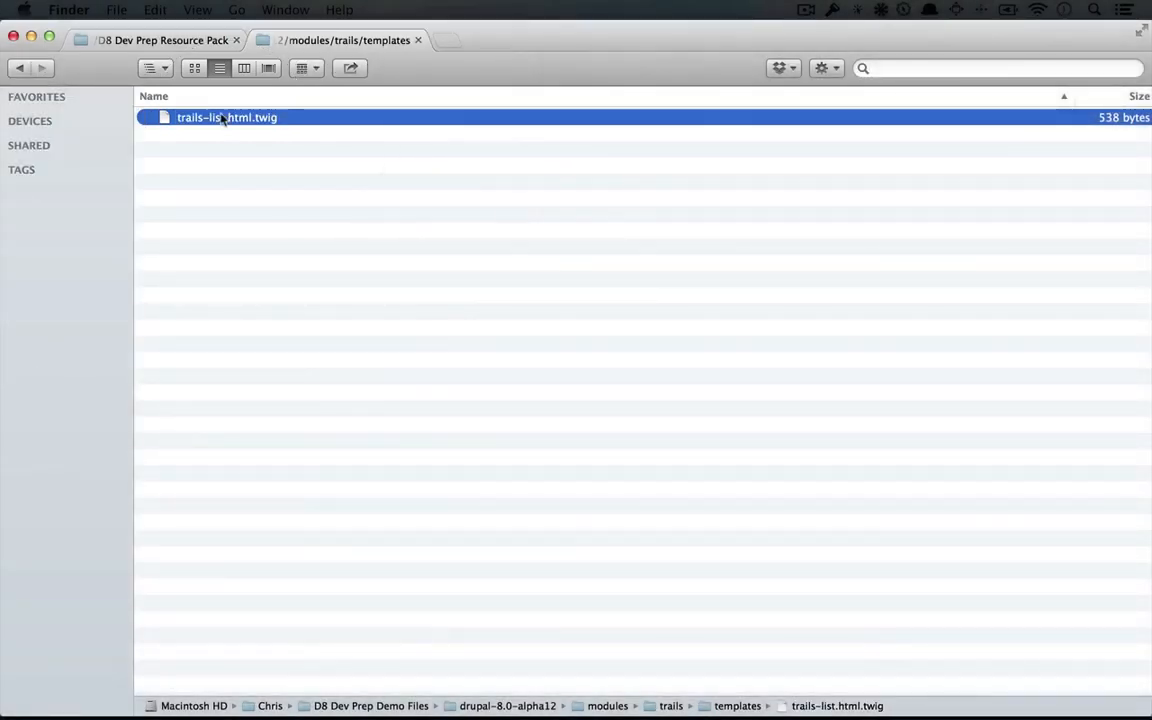
pyautogui.doubleClick(228, 116)
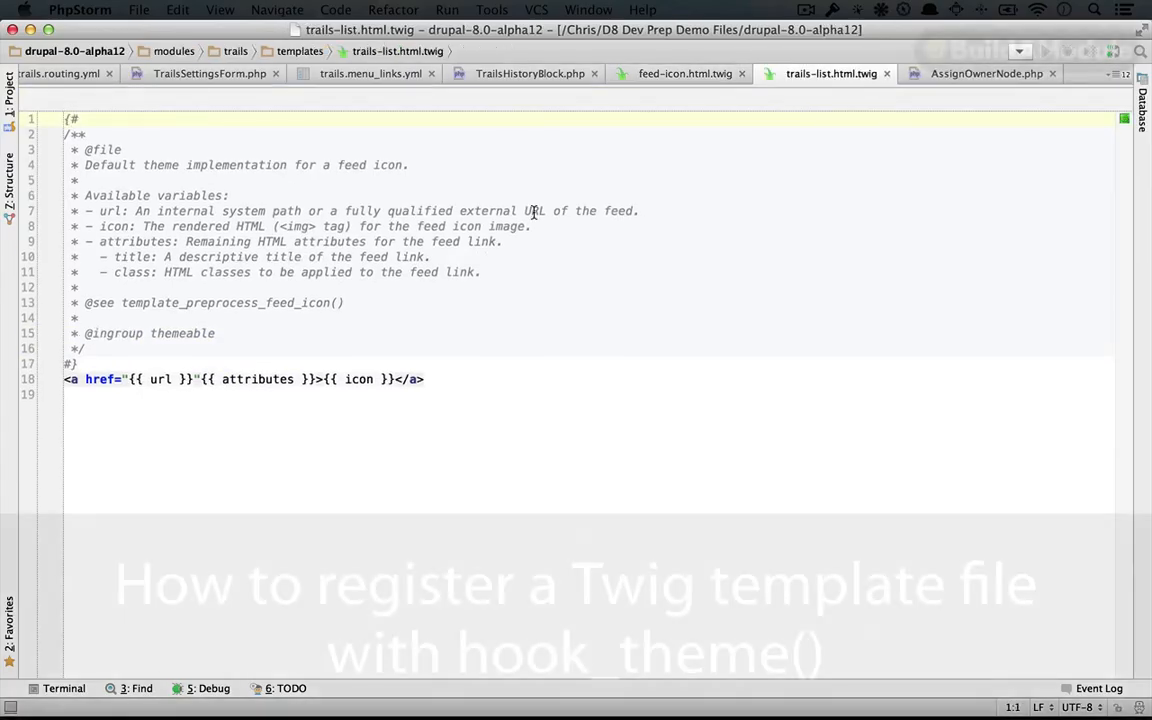